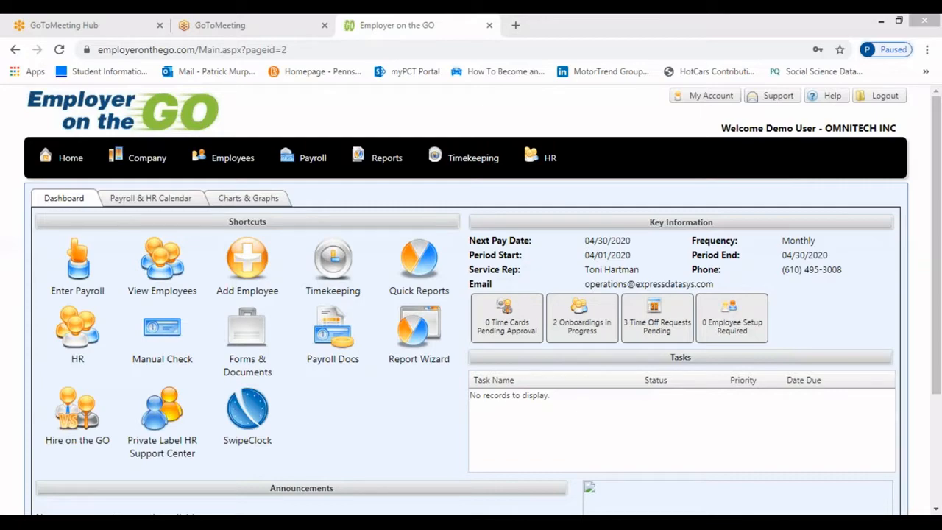
pyautogui.moveTo(433, 399)
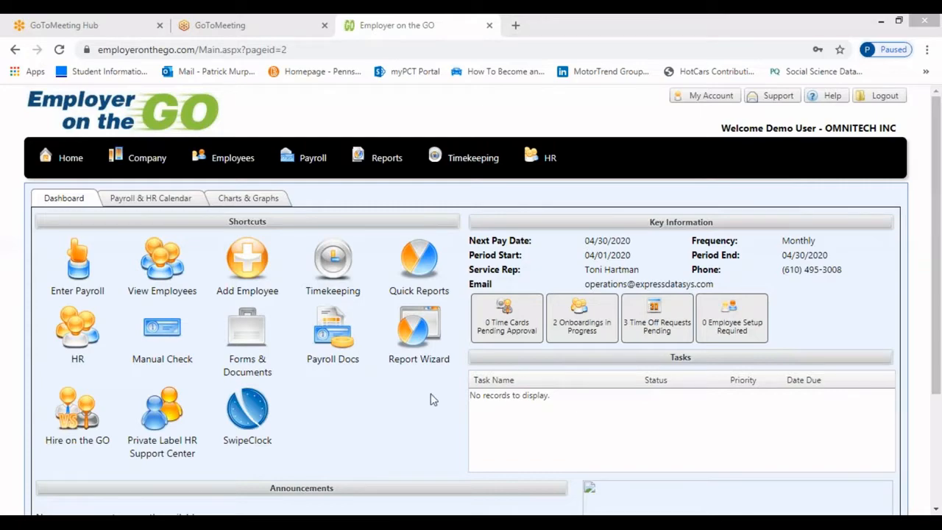
pyautogui.moveTo(418, 359)
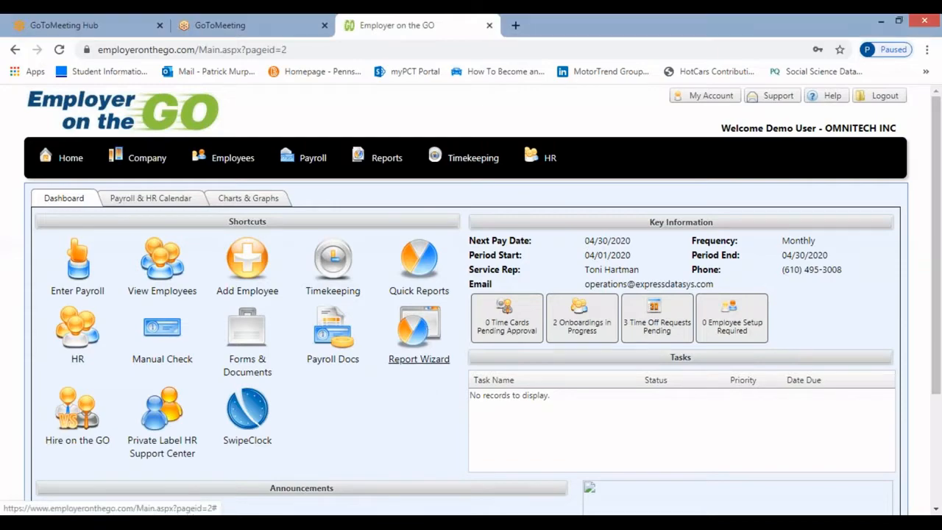
# - Launch the Report Wizard with Payroll > Payroll Register and advance to division selection
pyautogui.click(419, 334)
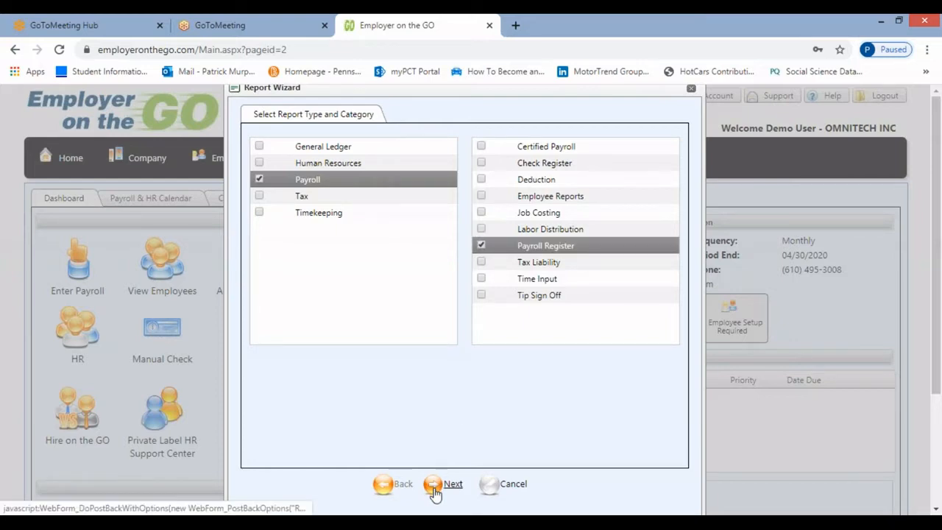
pyautogui.click(451, 483)
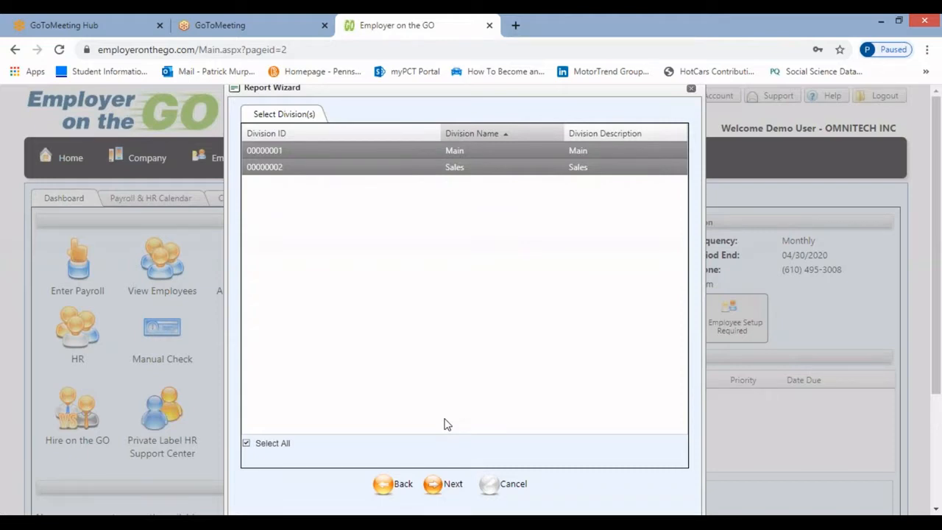
pyautogui.moveTo(443, 429)
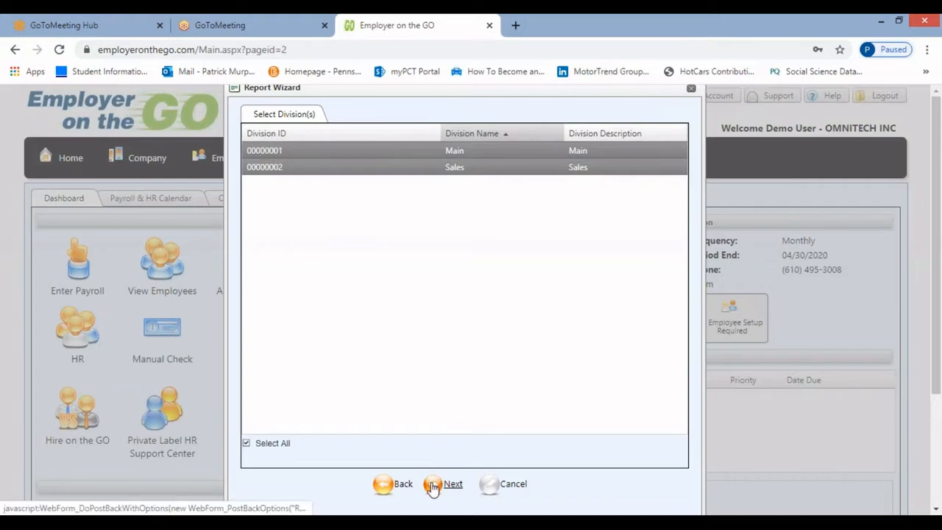
# - Accept all divisions and all four locations, advancing to the department step
pyautogui.click(452, 484)
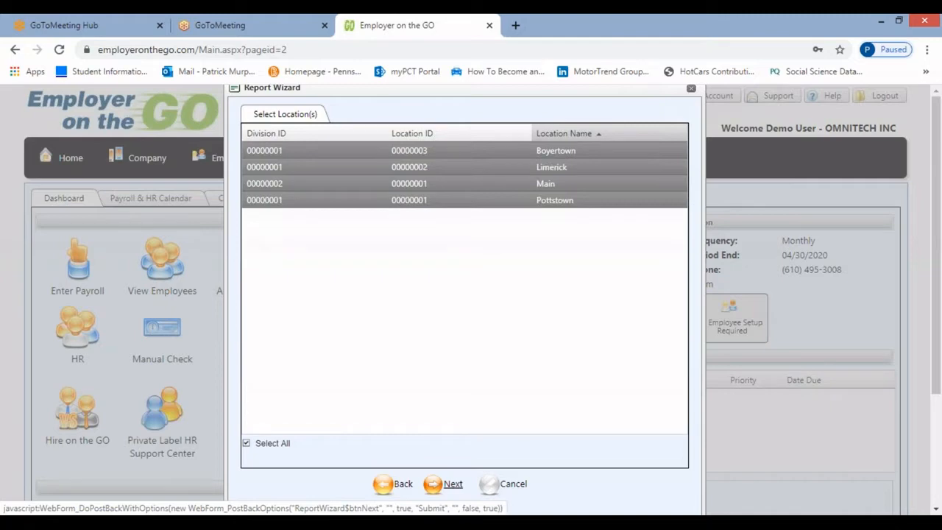
pyautogui.click(453, 483)
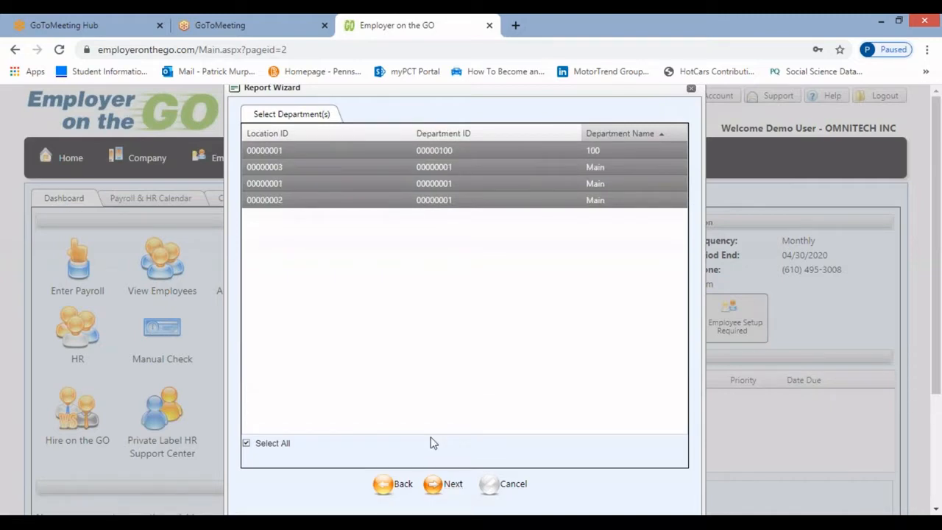
pyautogui.moveTo(433, 474)
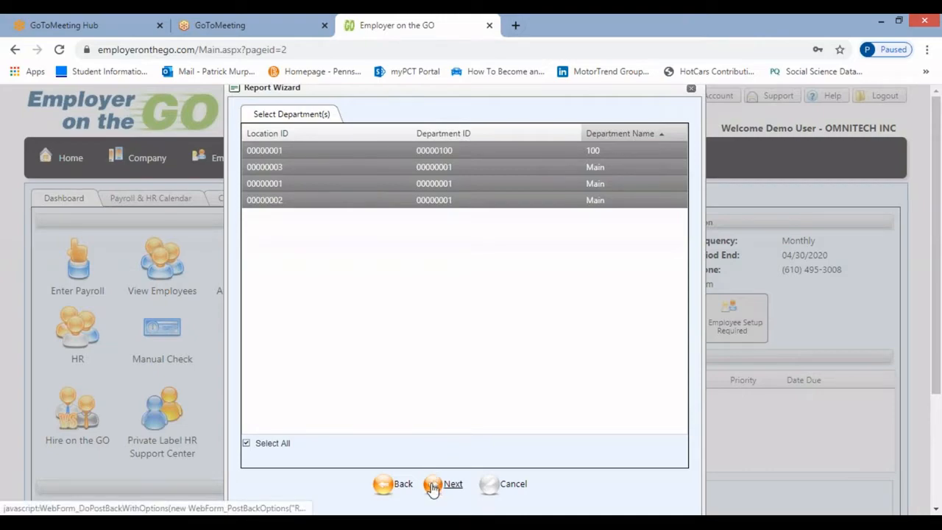
# - Accept all departments, then clear and reselect all thirteen employees
pyautogui.click(452, 483)
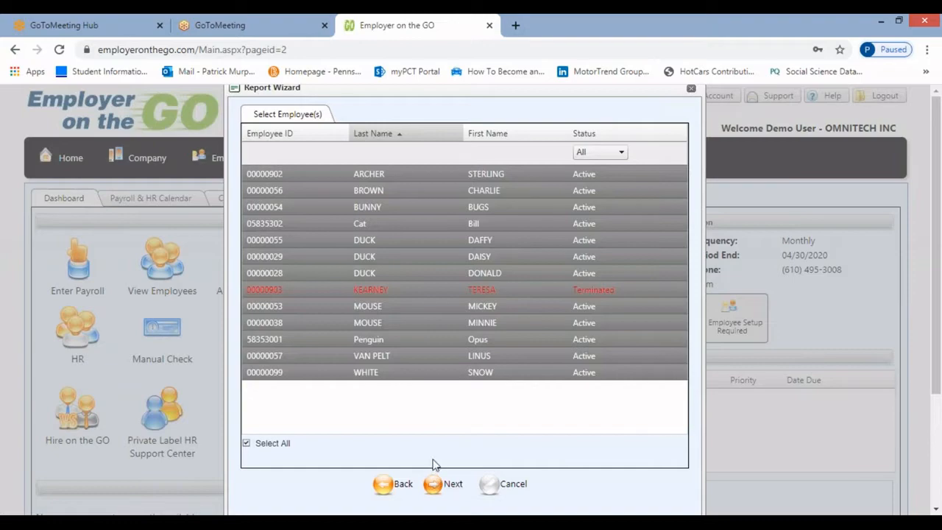
pyautogui.moveTo(435, 453)
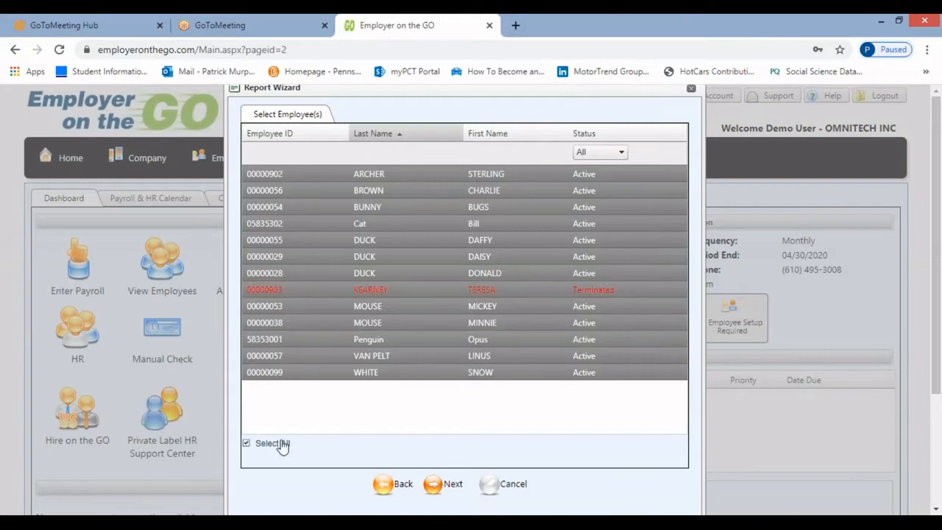
pyautogui.click(246, 442)
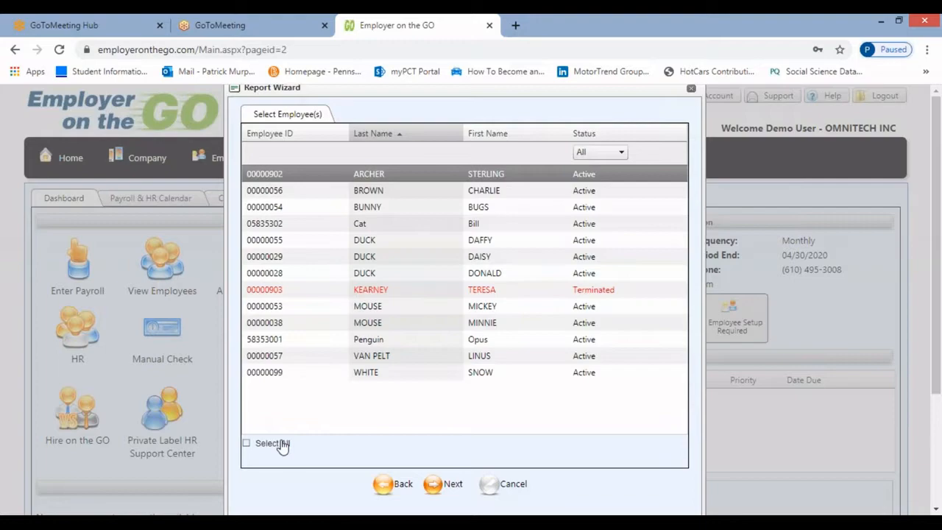
pyautogui.click(246, 443)
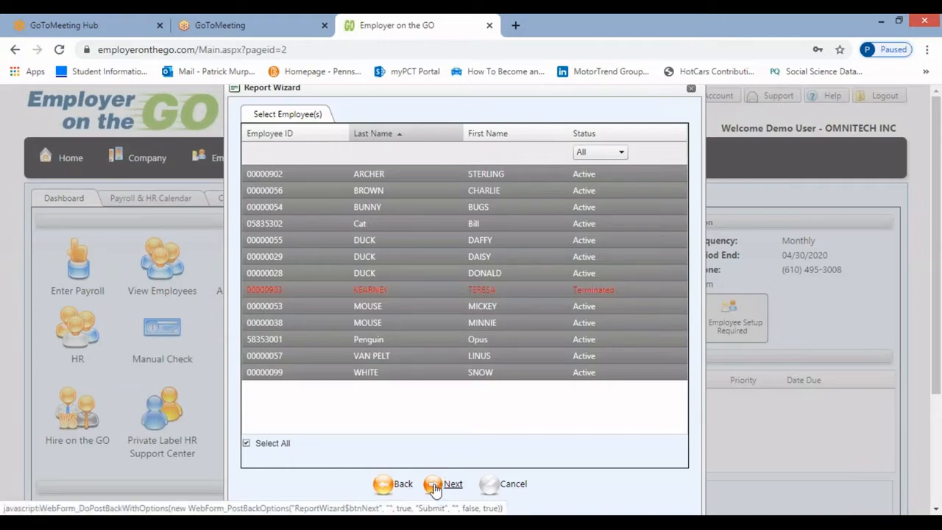
# - Accept all employees and set the date range By Year to 2019
pyautogui.click(453, 484)
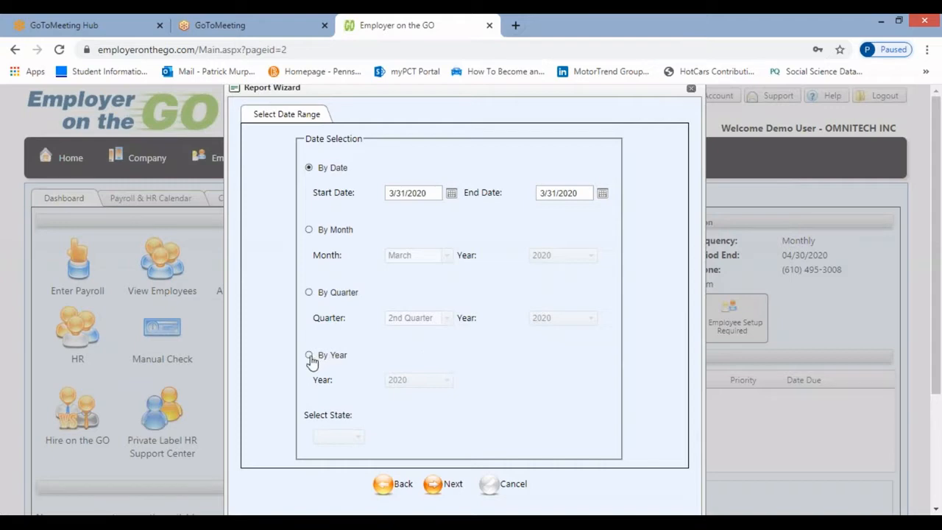
pyautogui.click(309, 354)
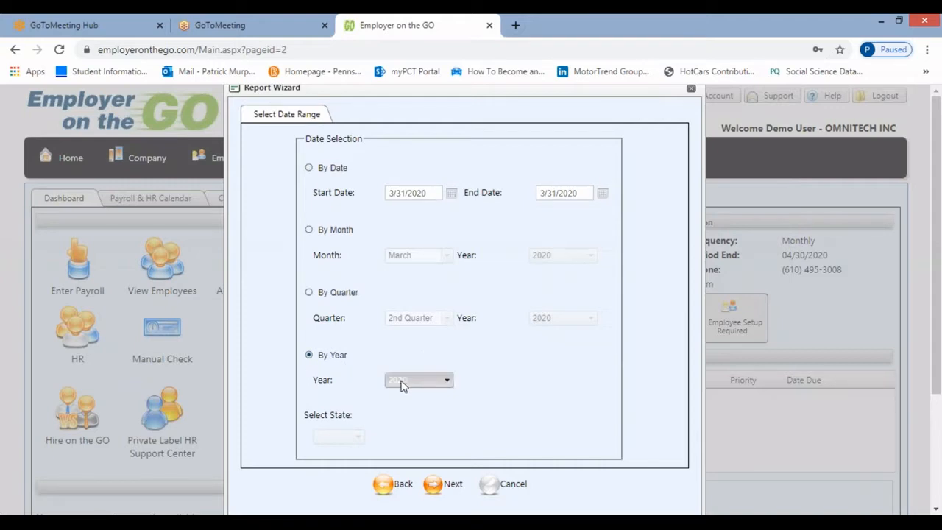
pyautogui.click(418, 379)
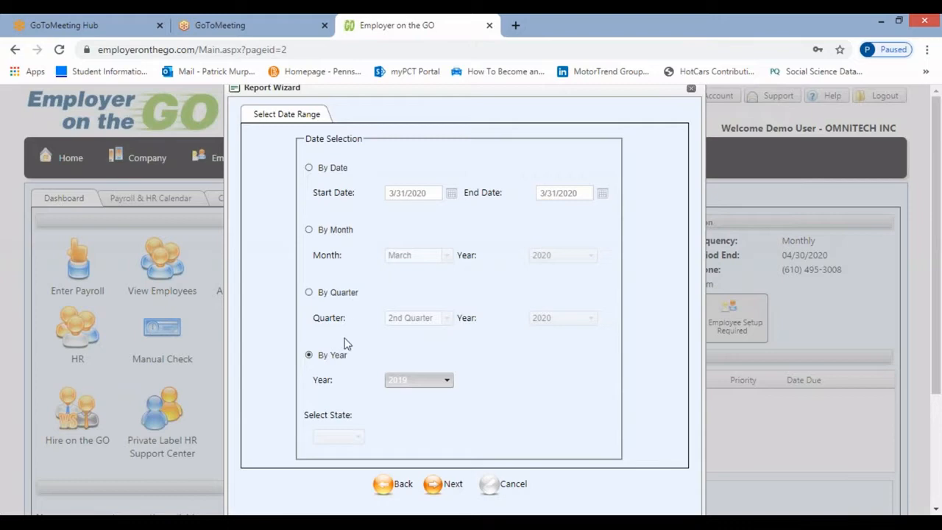
pyautogui.moveTo(388, 425)
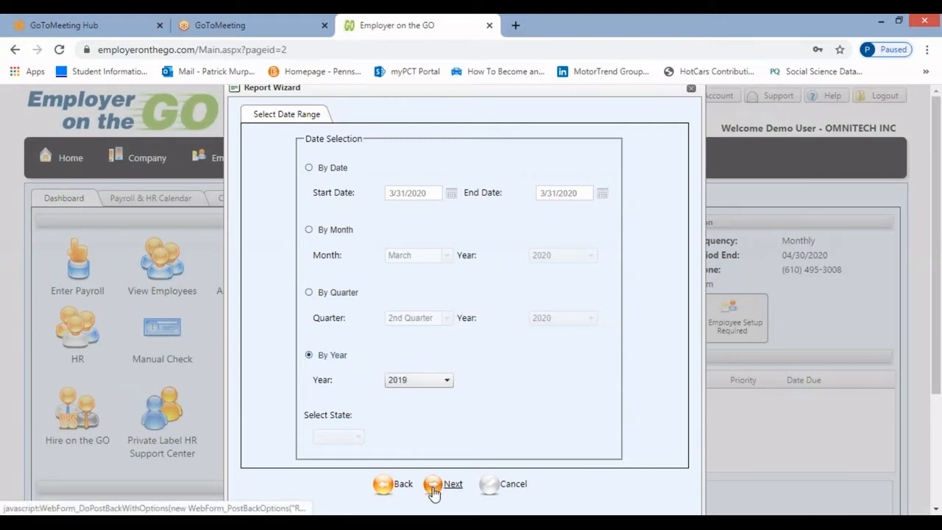
# - Advance to report selection and set the Report Viewer output to Adobe PDF
pyautogui.click(453, 483)
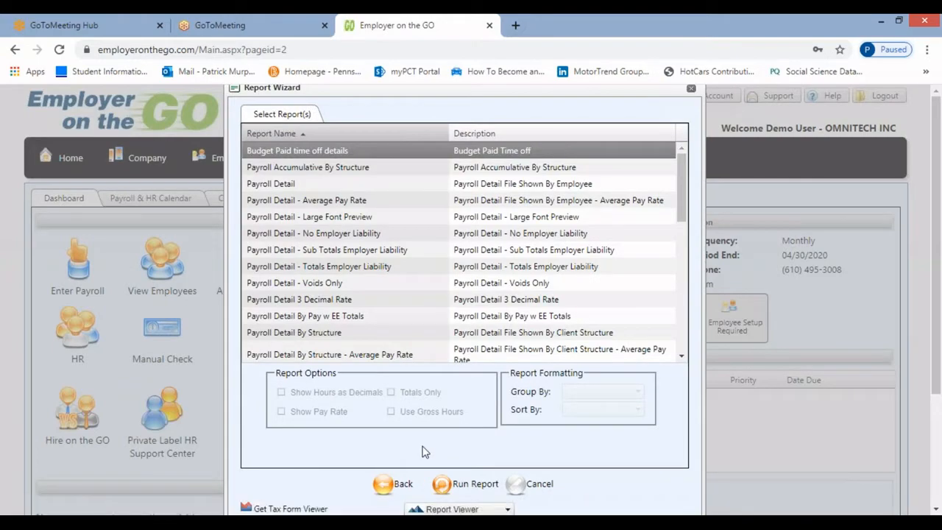
pyautogui.moveTo(382, 223)
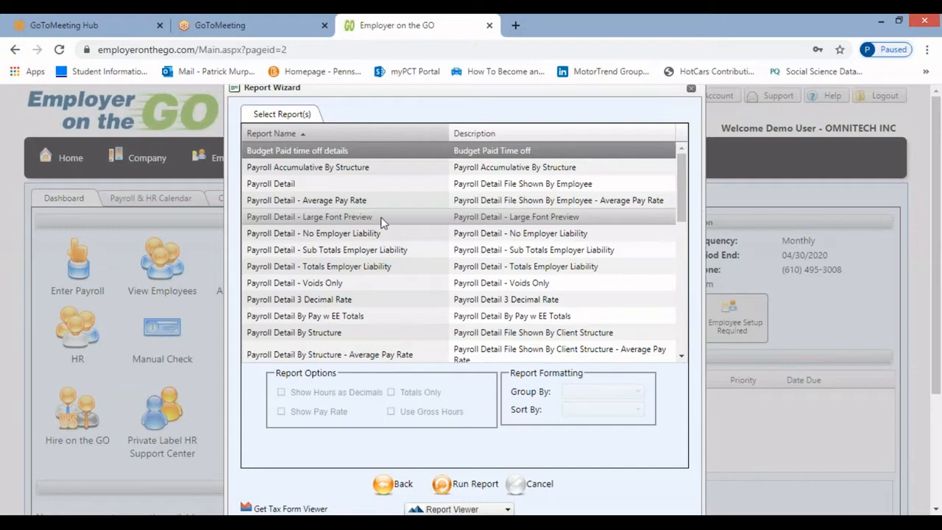
pyautogui.moveTo(372, 190)
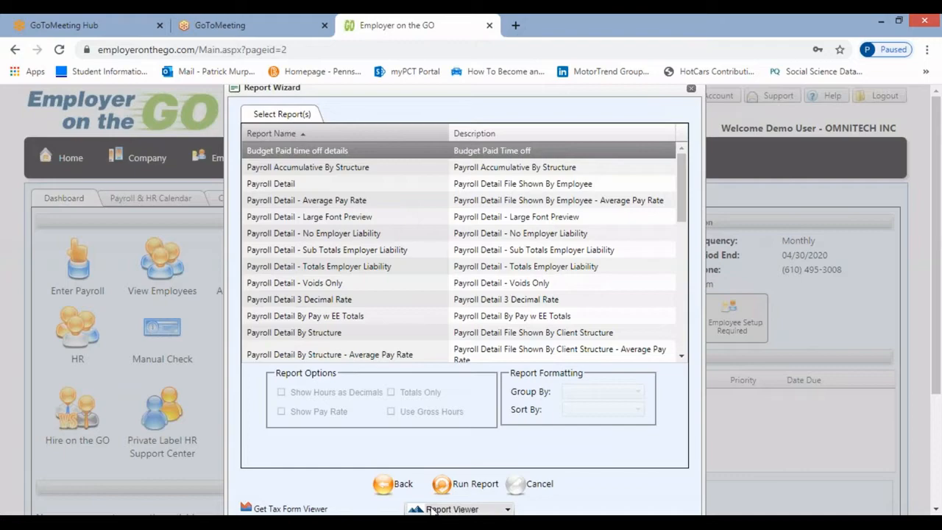
pyautogui.click(458, 509)
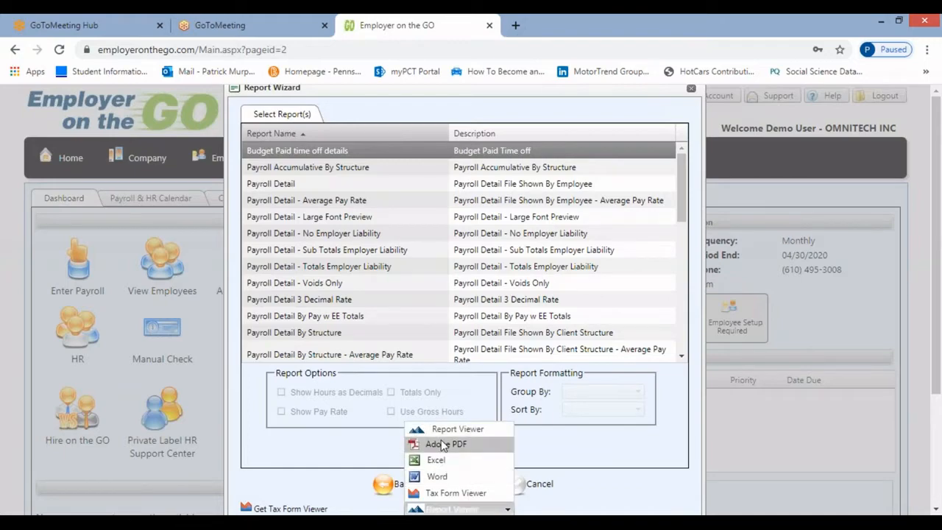
pyautogui.click(446, 443)
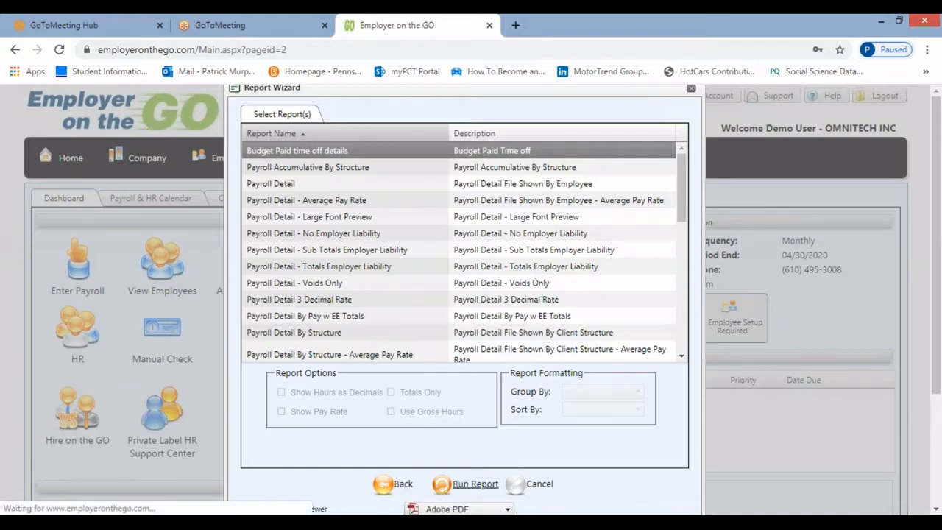
pyautogui.click(475, 484)
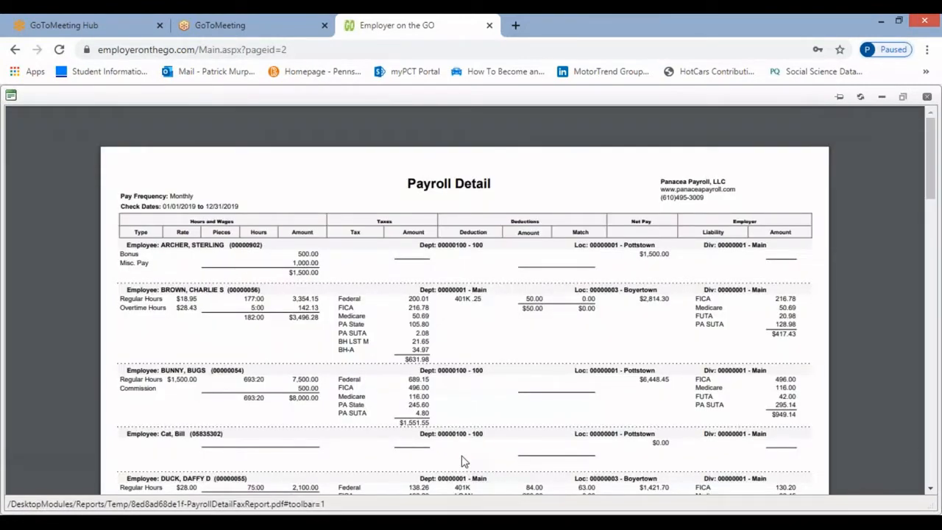
pyautogui.moveTo(482, 401)
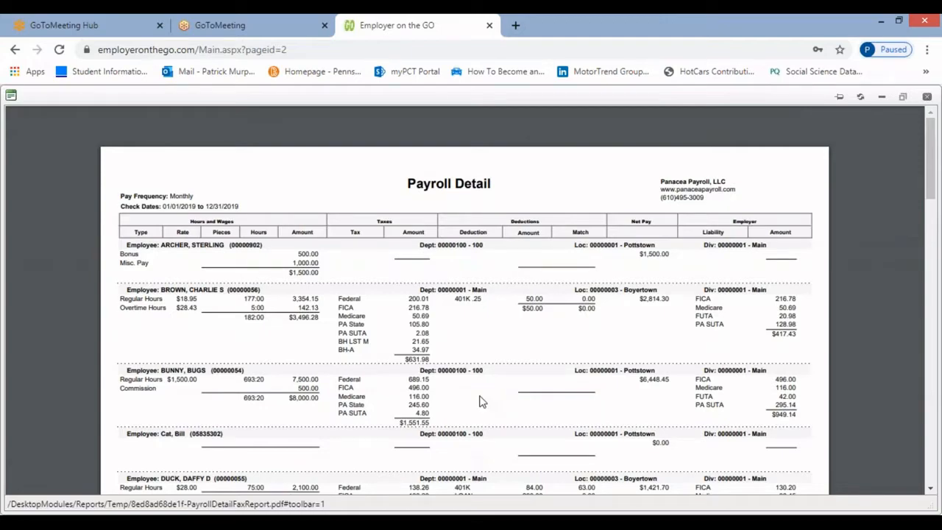
pyautogui.moveTo(412, 327)
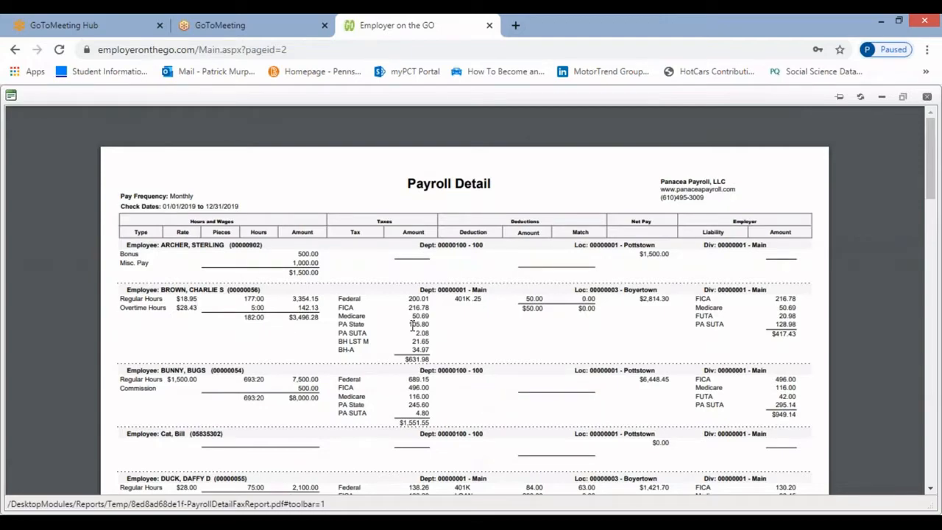
pyautogui.moveTo(595, 402)
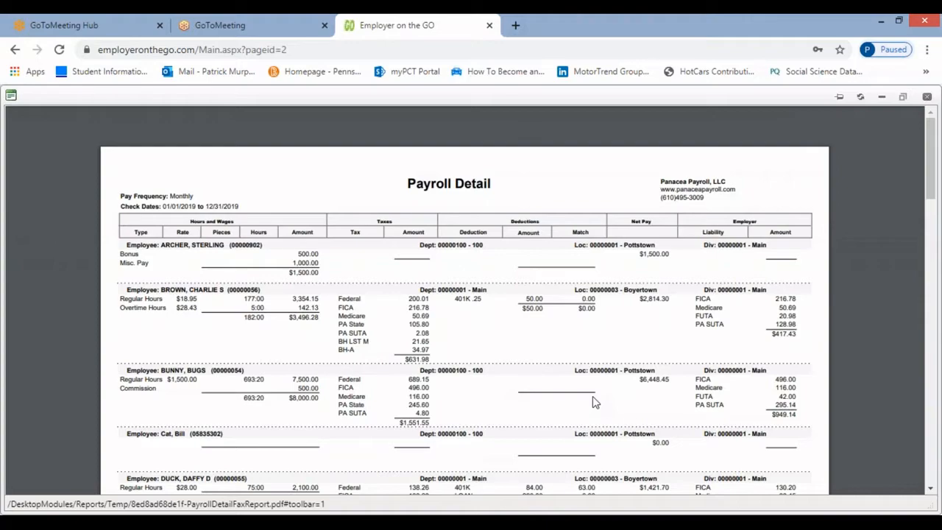
pyautogui.scroll(-3)
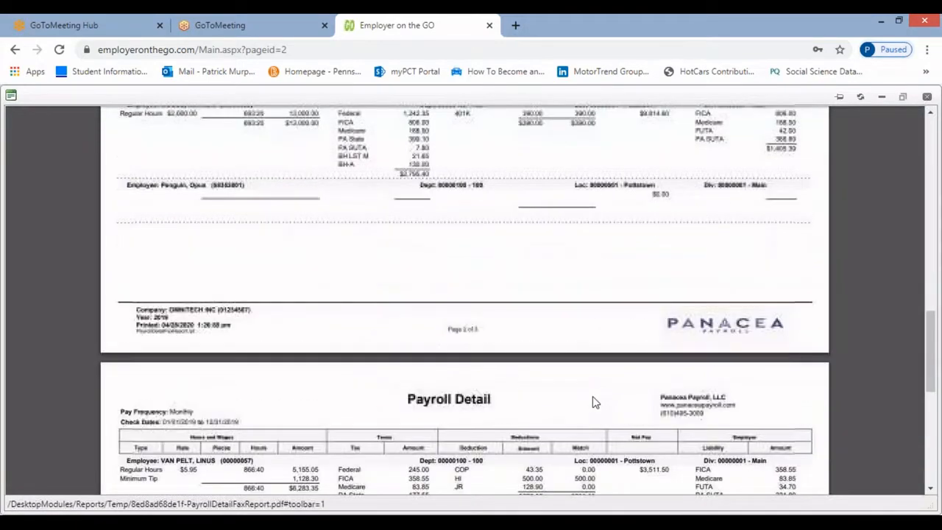
pyautogui.scroll(-3)
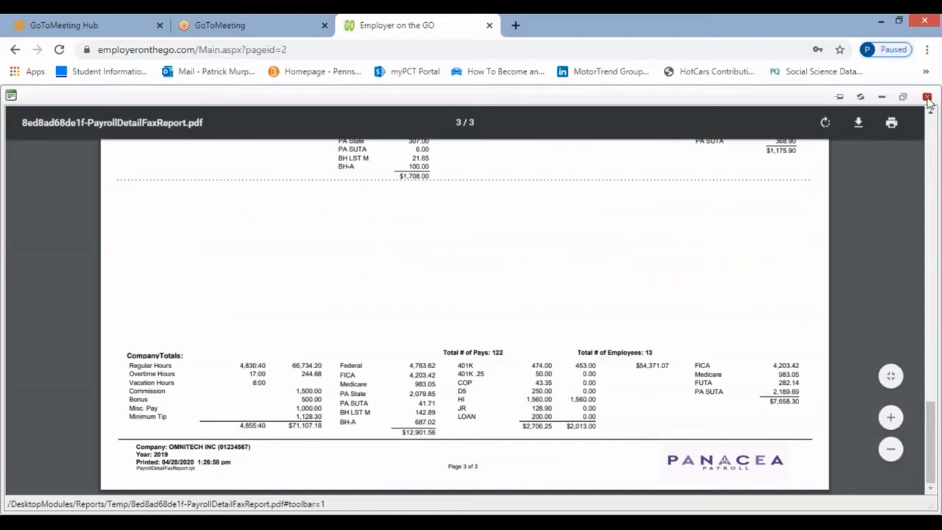
# - Close the full-year 2019 report preview
pyautogui.click(926, 98)
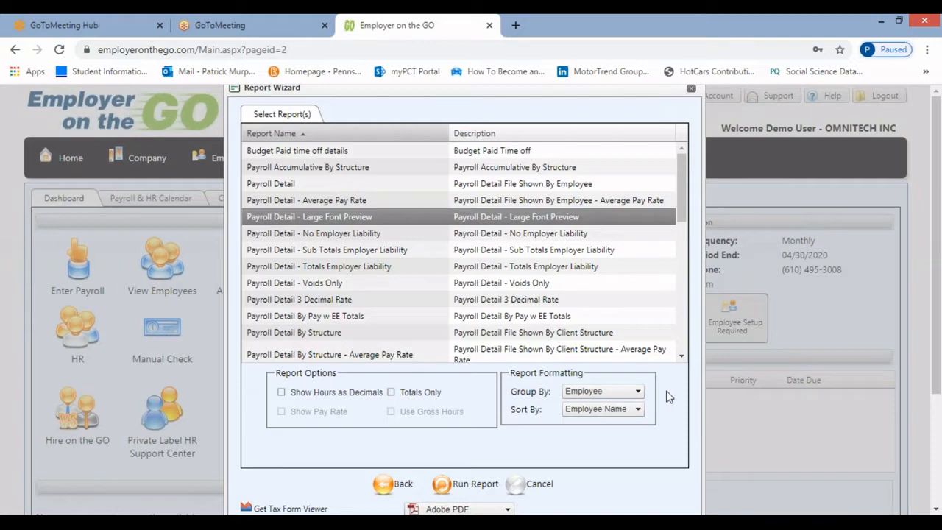
pyautogui.moveTo(625, 414)
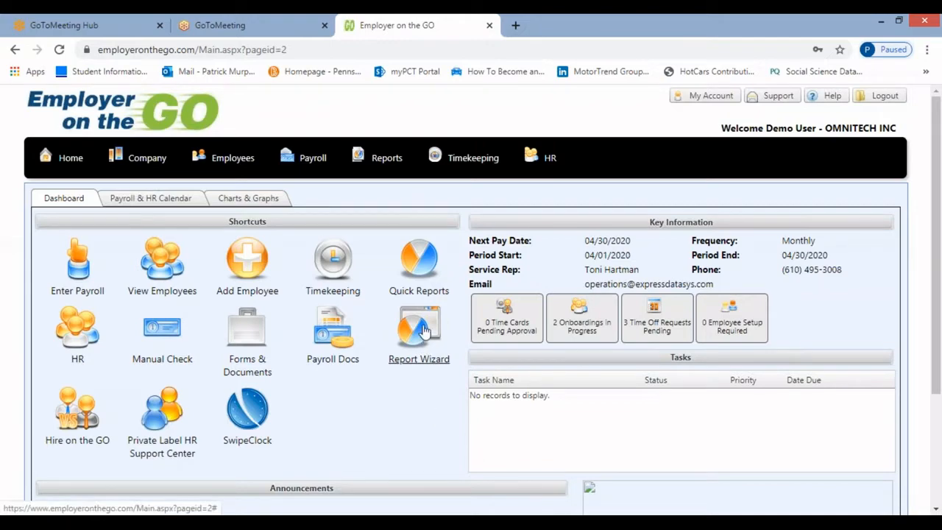
# - Start a new Payroll Register limited to the Main division, keeping all locations, departments and employees
pyautogui.click(419, 331)
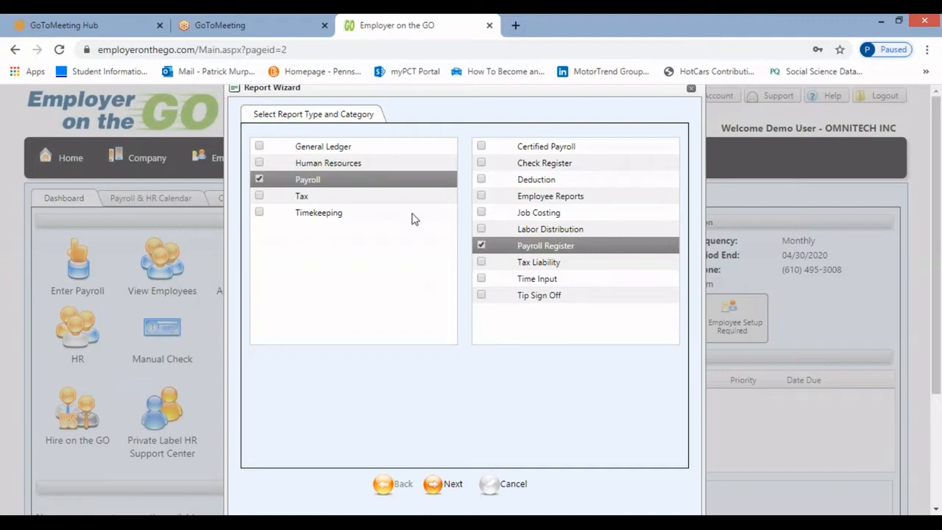
pyautogui.moveTo(511, 256)
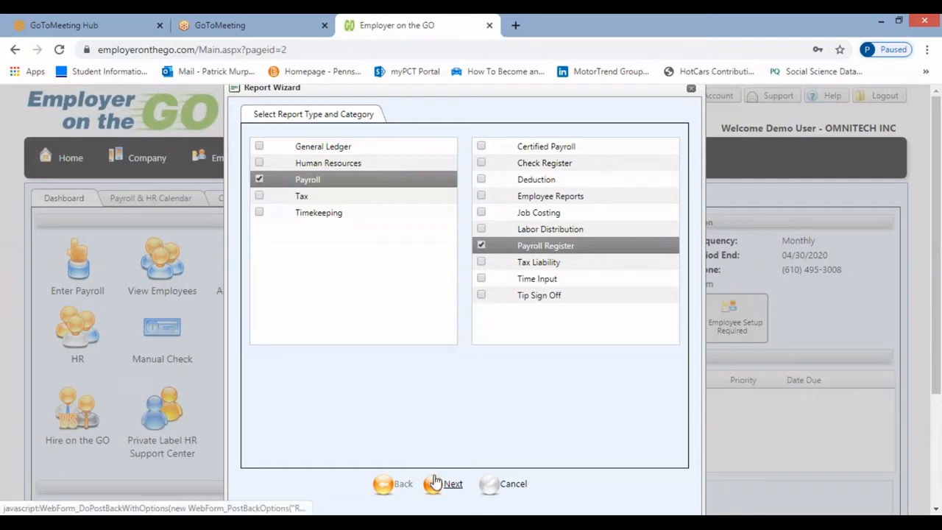
pyautogui.click(453, 483)
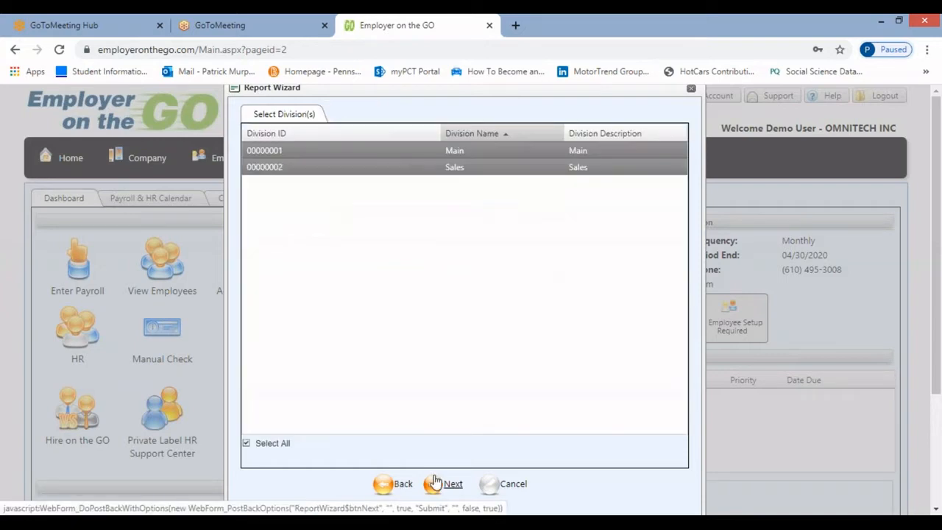
pyautogui.moveTo(458, 394)
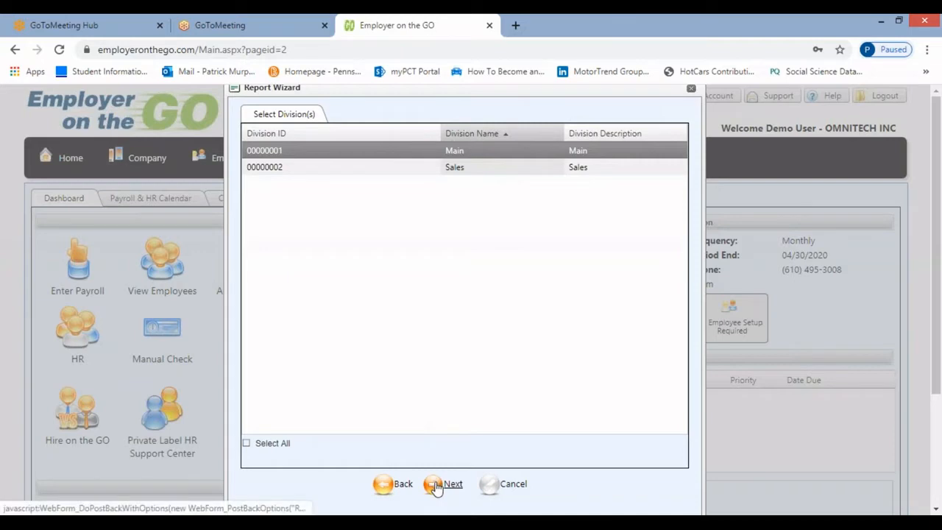
pyautogui.click(452, 483)
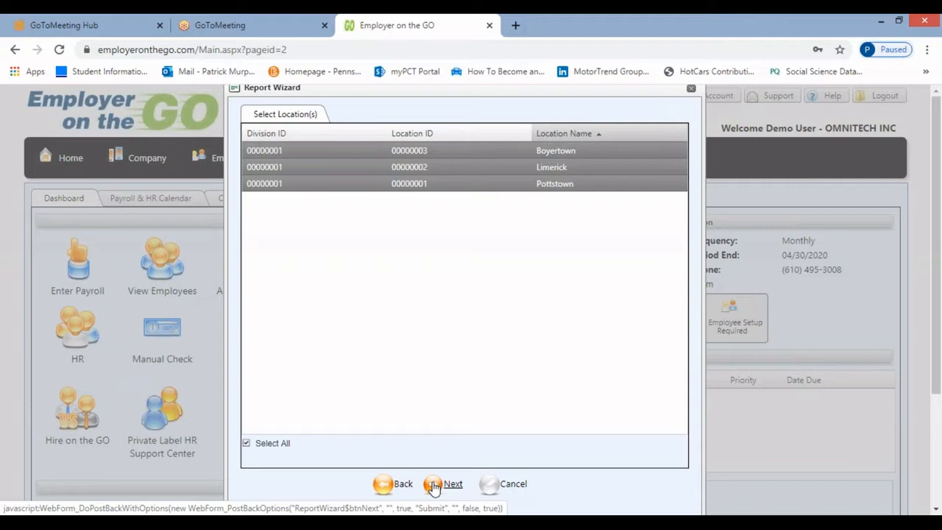
pyautogui.click(453, 483)
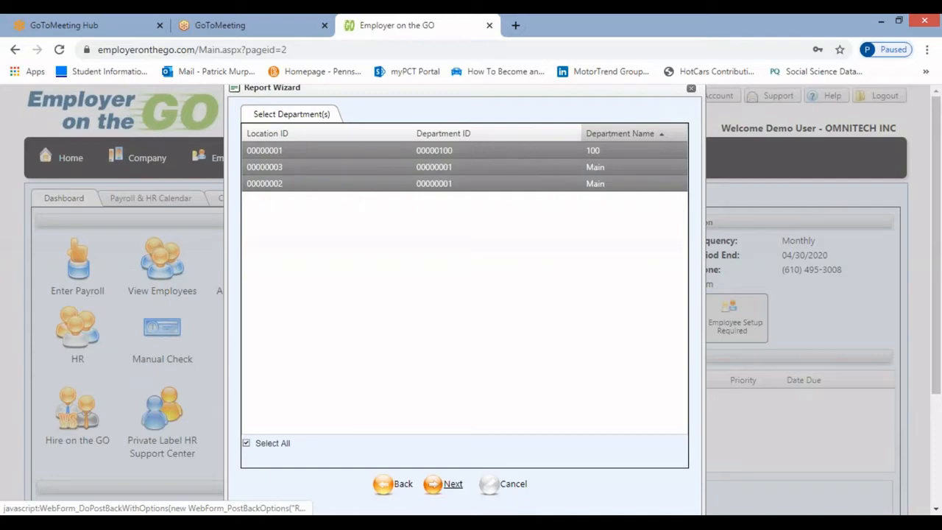
pyautogui.click(453, 483)
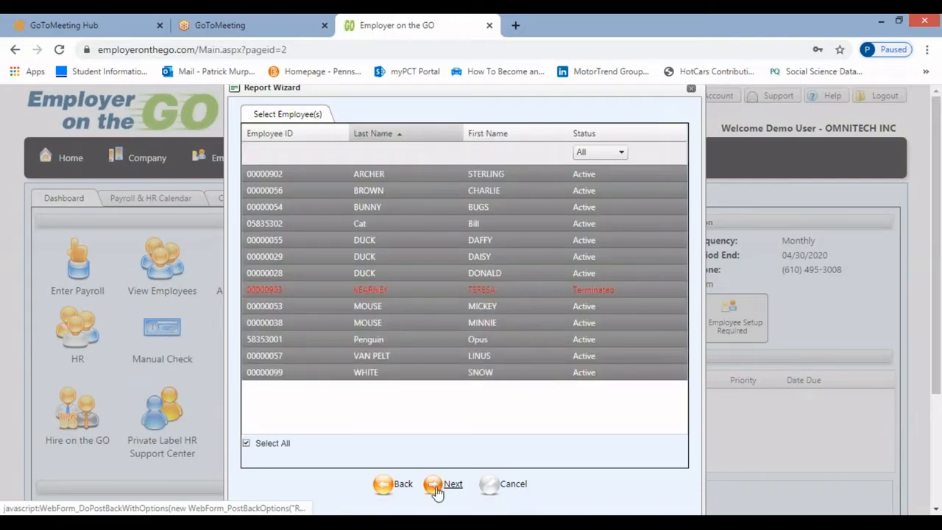
pyautogui.click(442, 483)
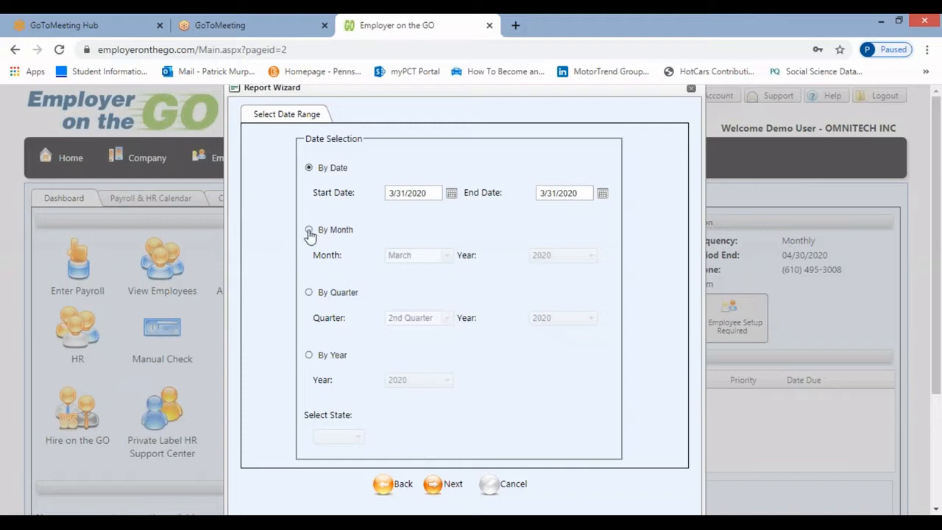
# - Choose By Month with July and 2019, then continue to the report list
pyautogui.click(308, 229)
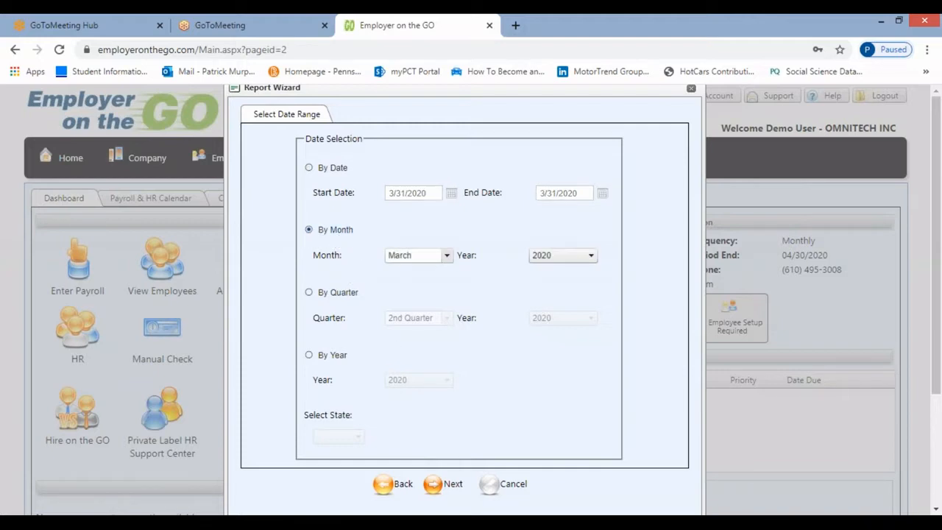
pyautogui.click(446, 255)
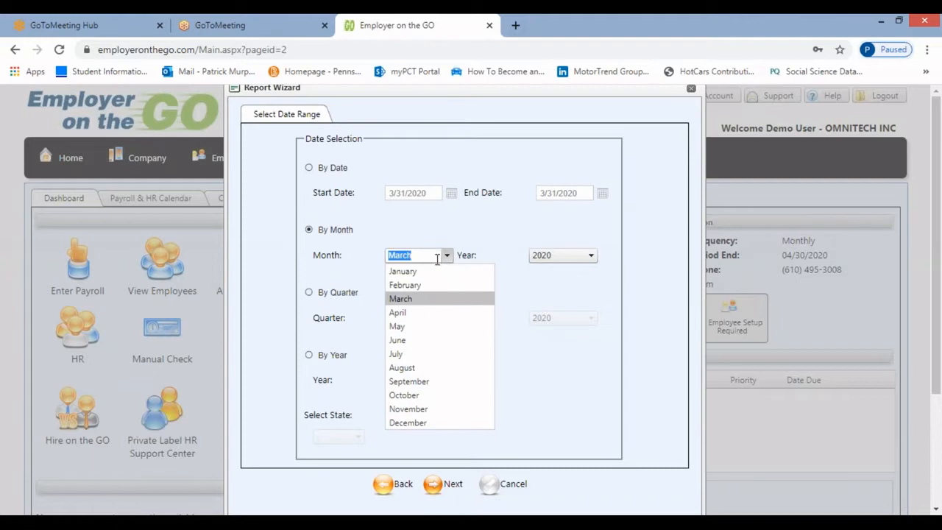
pyautogui.click(396, 354)
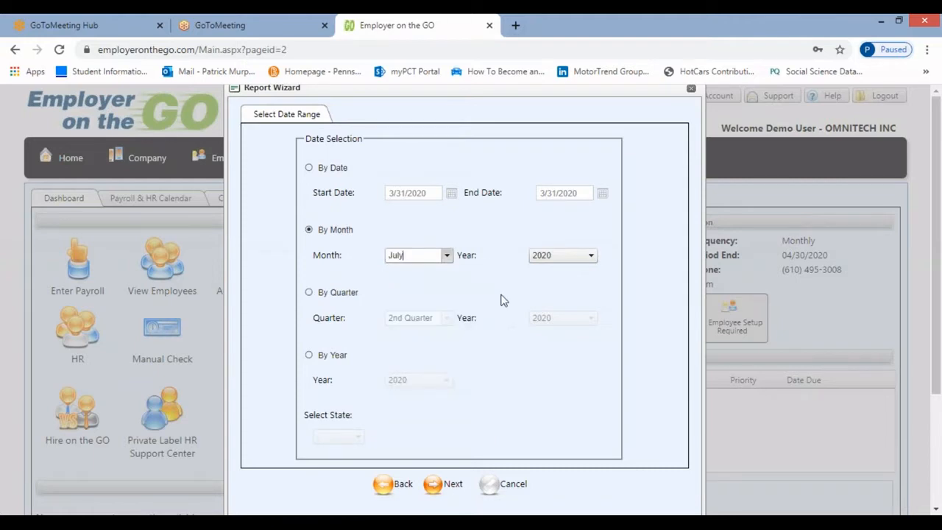
pyautogui.click(590, 254)
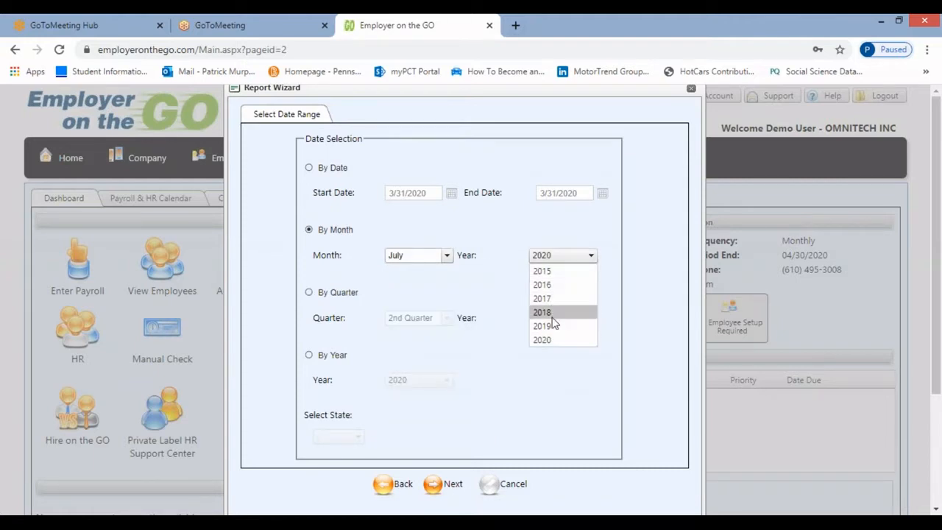
pyautogui.click(541, 325)
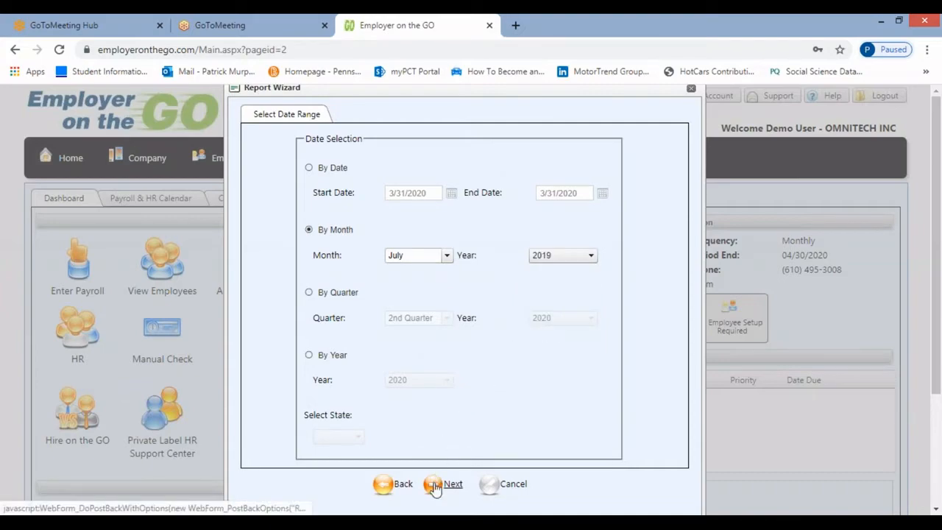
pyautogui.click(452, 484)
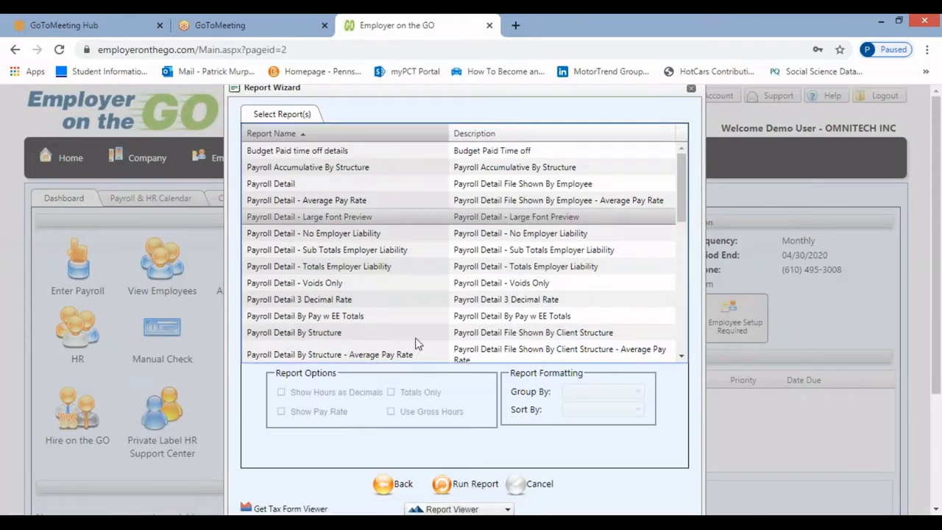
# - Select Payroll Detail - Large Font Preview and run it as a PDF
pyautogui.click(309, 217)
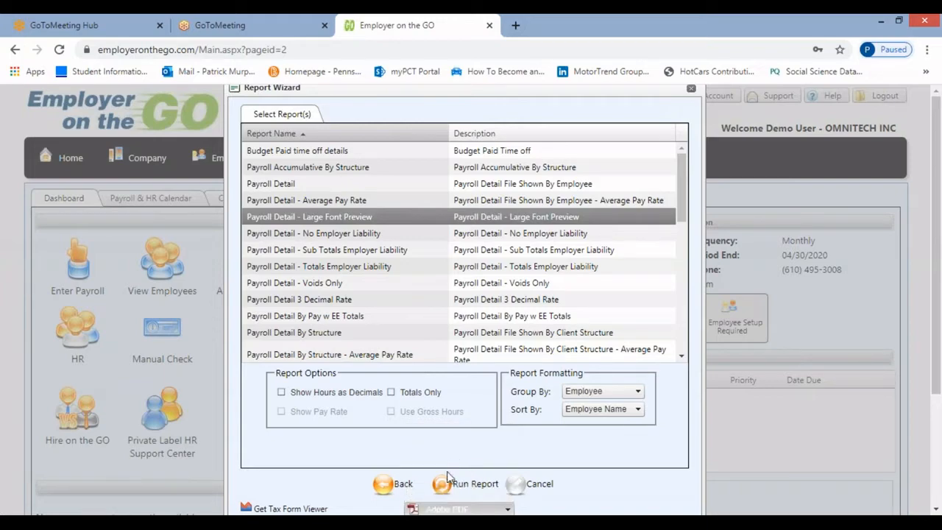
pyautogui.click(475, 484)
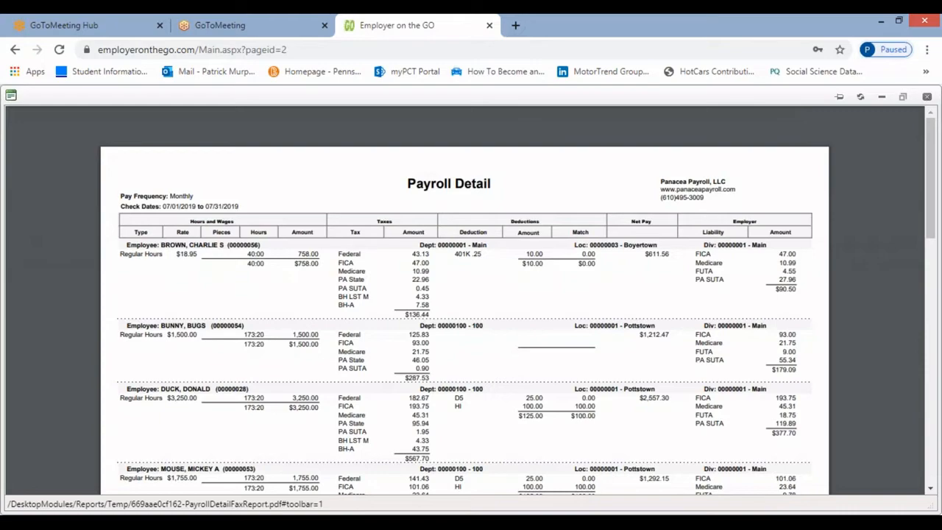
pyautogui.moveTo(762, 281)
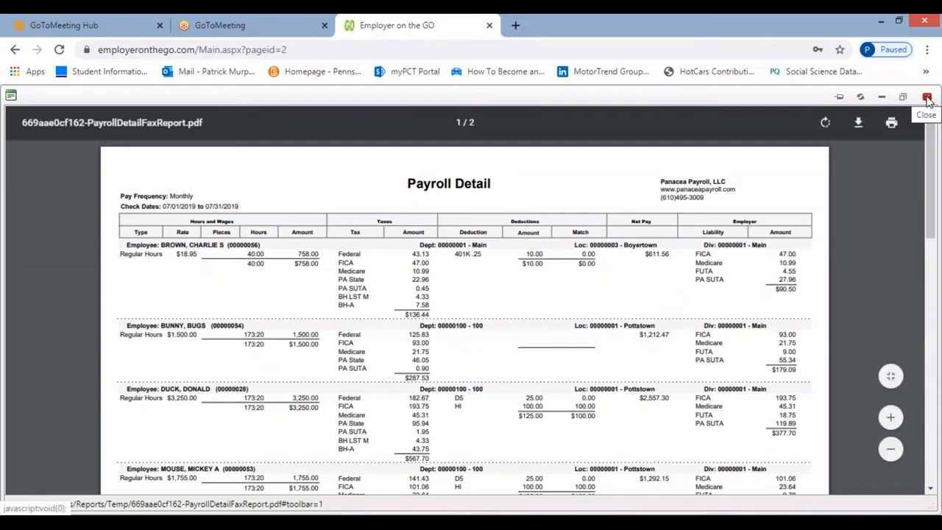
# - Close the July 2019 PDF viewer and cancel the Report Wizard
pyautogui.click(927, 98)
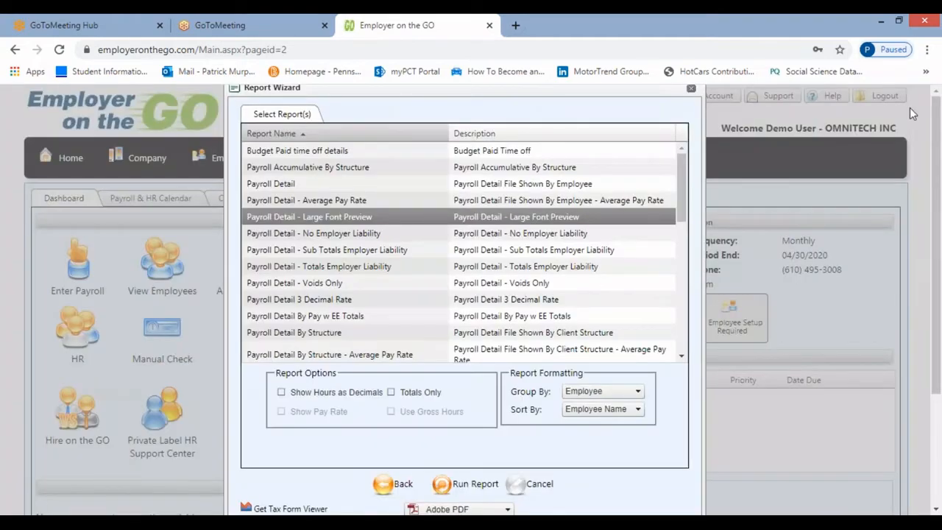
pyautogui.moveTo(644, 478)
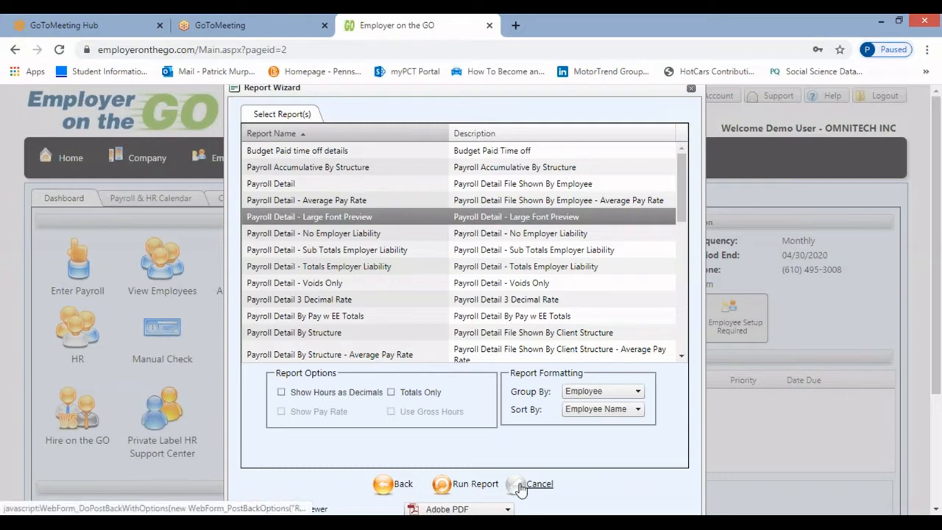
pyautogui.click(532, 483)
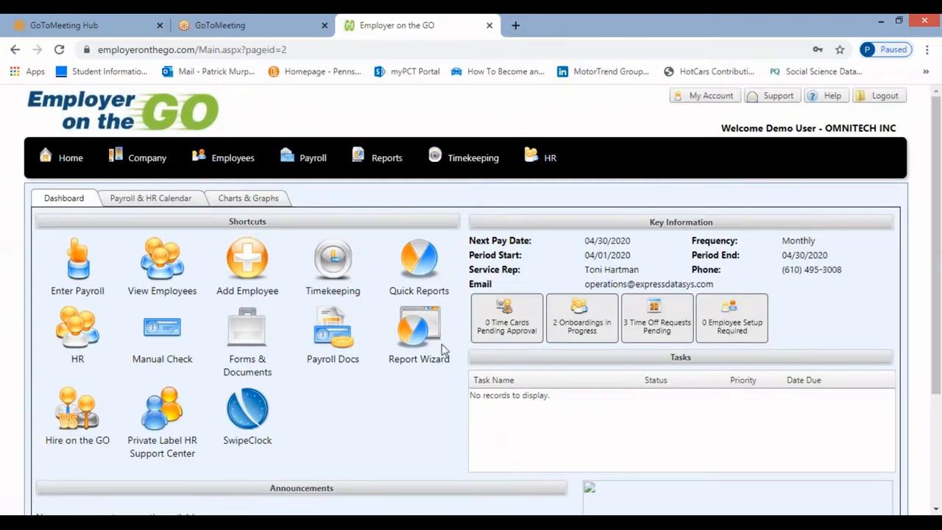
# - Start a Payroll Register report for Main division, Pottstown location and department 100
pyautogui.click(419, 331)
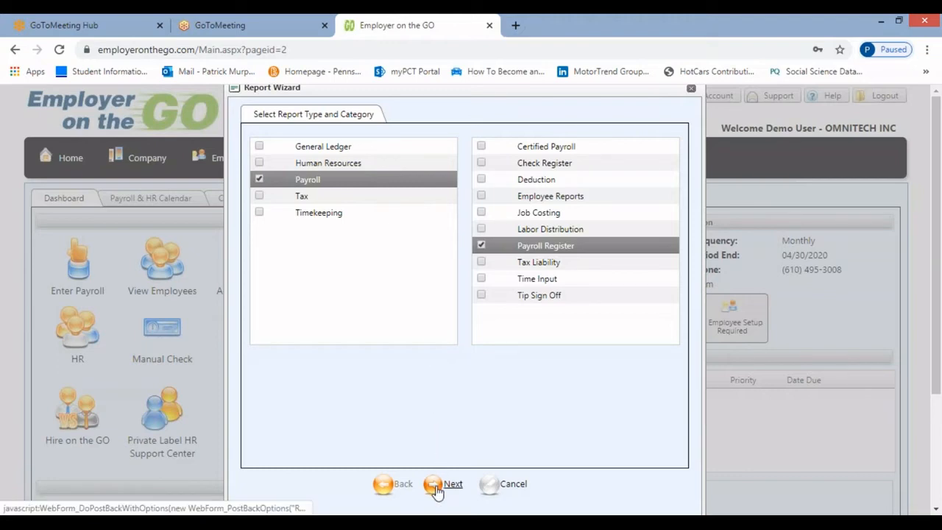
pyautogui.click(453, 483)
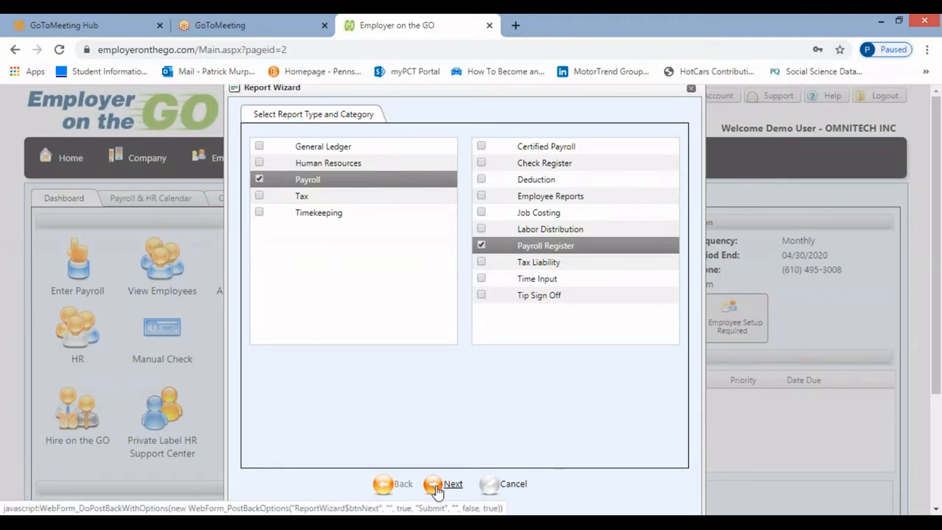
pyautogui.click(453, 483)
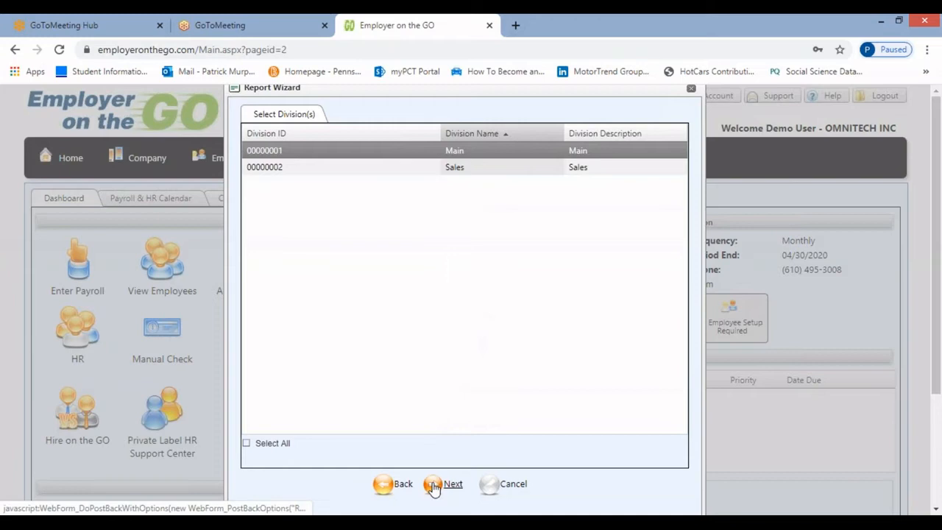
pyautogui.click(452, 484)
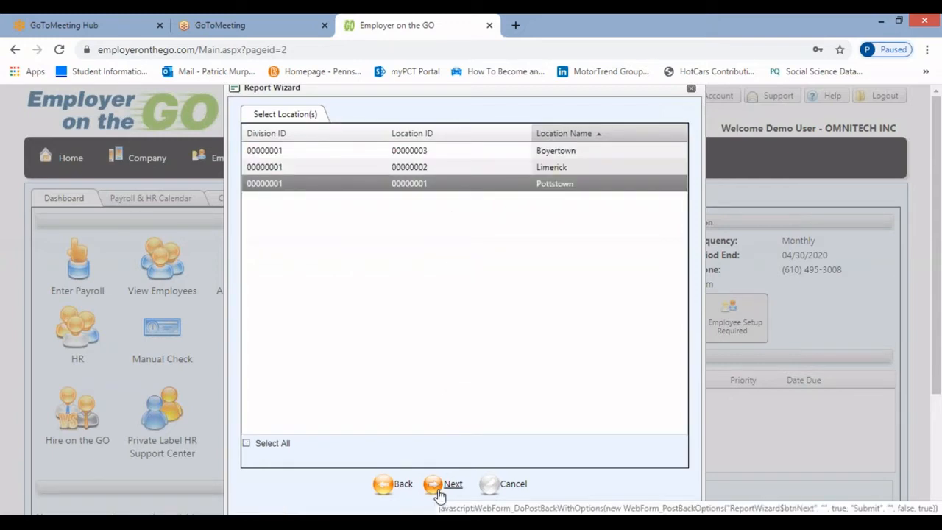
pyautogui.click(453, 484)
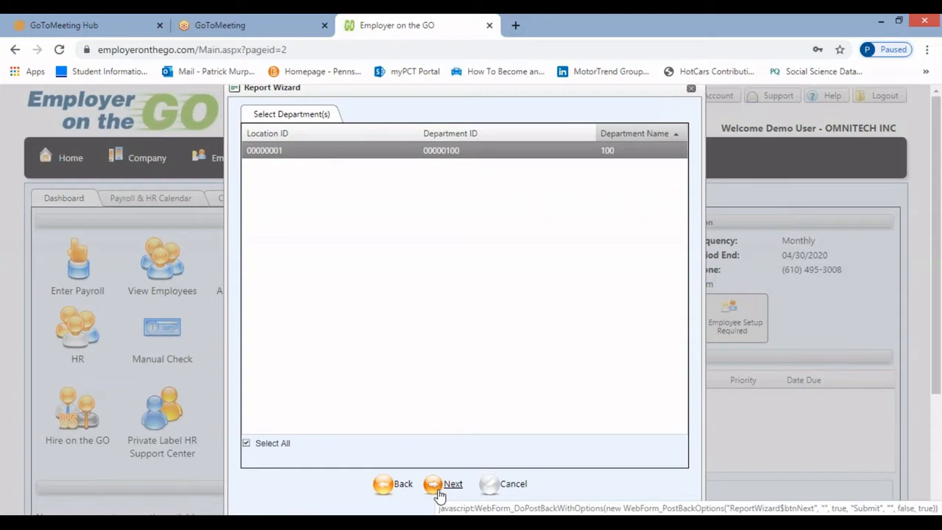
pyautogui.click(452, 484)
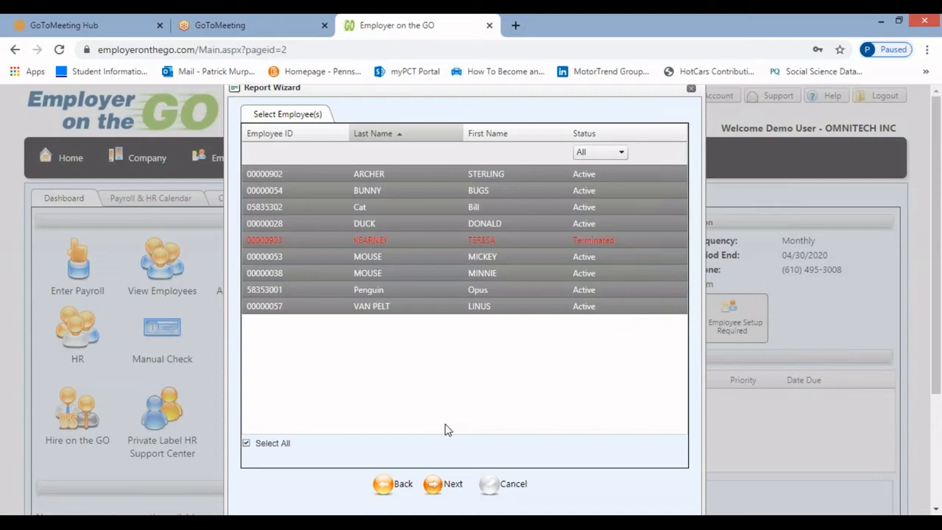
# - Clear Select All and keep only the four chosen active employees
pyautogui.click(245, 443)
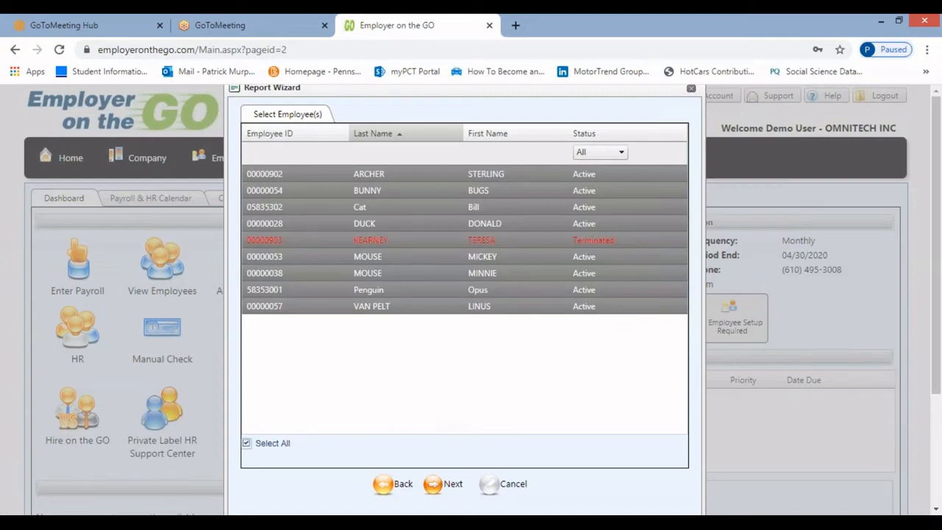
pyautogui.click(247, 442)
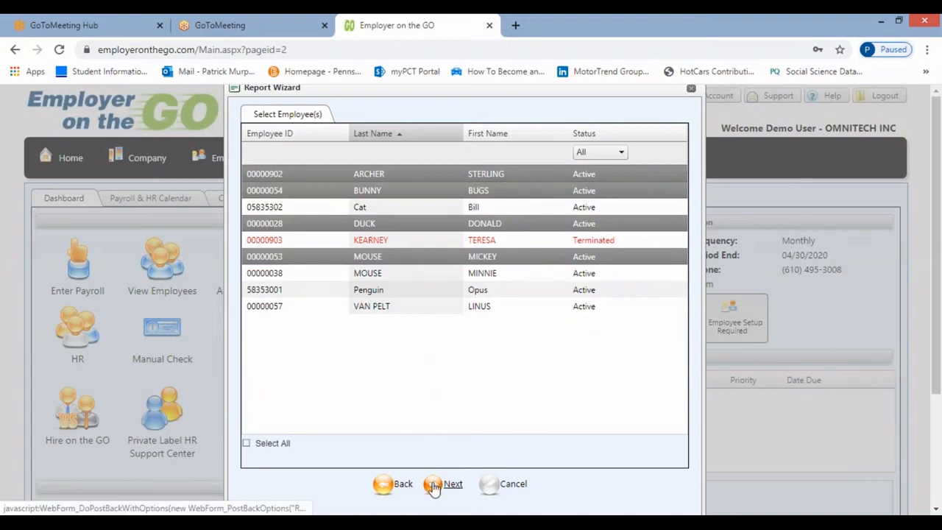
pyautogui.click(453, 484)
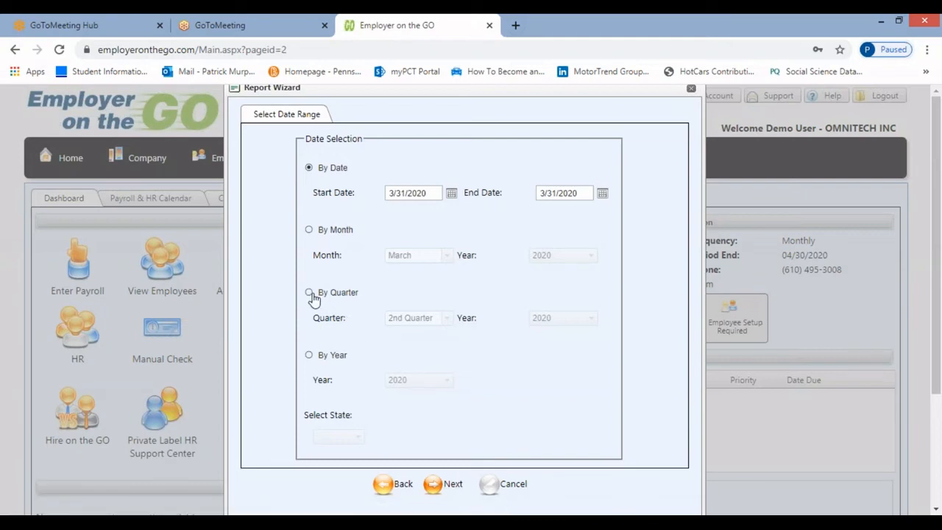
# - Set the report period by quarter to 4th Quarter 2019
pyautogui.click(309, 292)
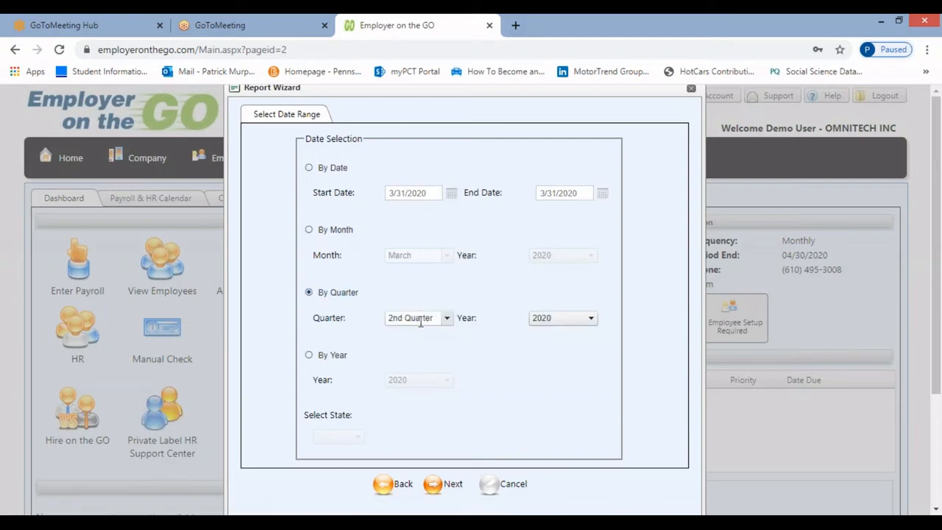
pyautogui.click(447, 318)
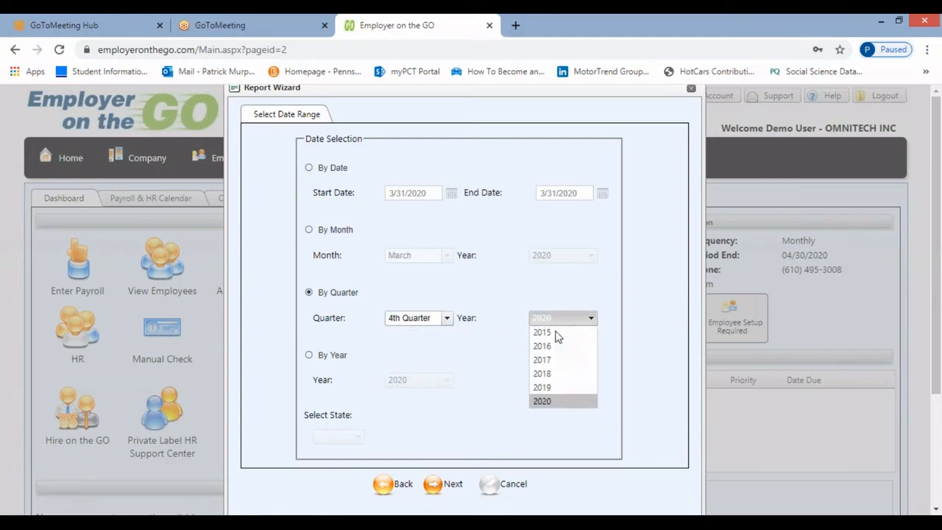
pyautogui.click(542, 387)
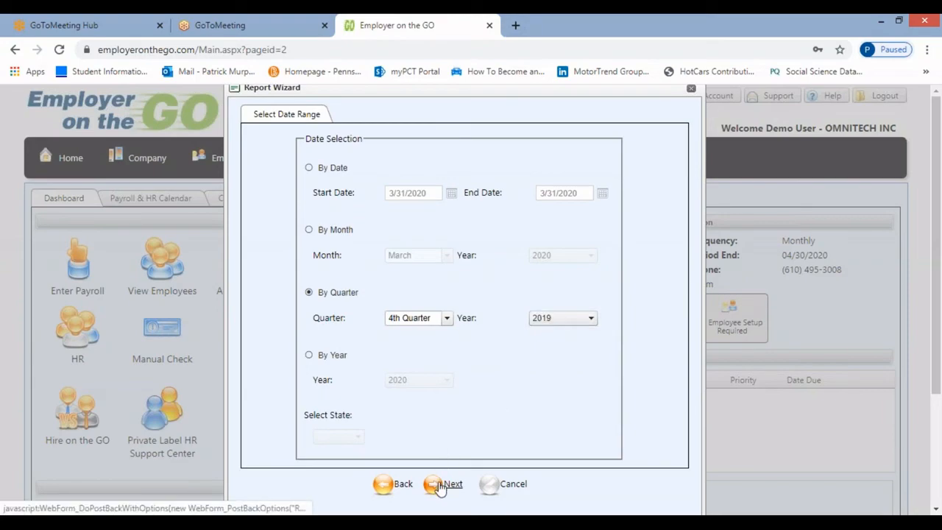
pyautogui.click(444, 483)
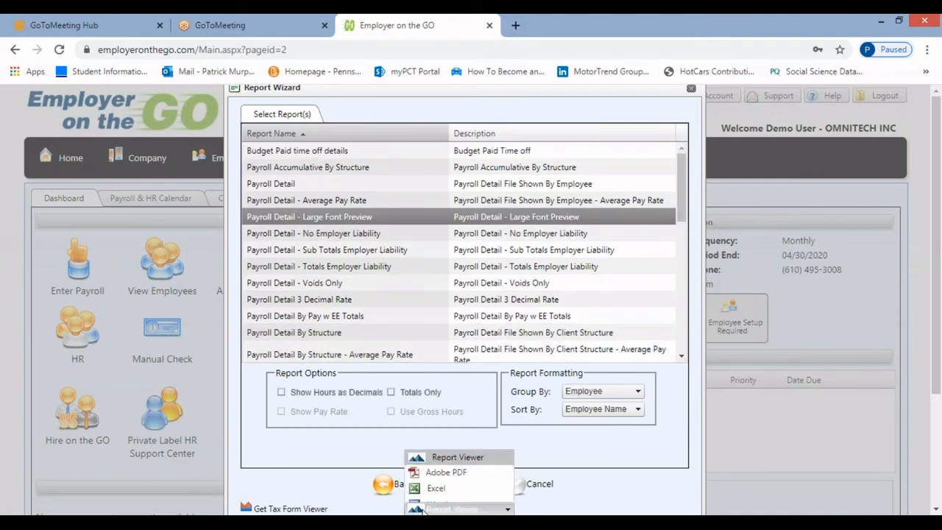
# - Run the Large Font Preview payroll detail report with Adobe PDF output
pyautogui.click(446, 472)
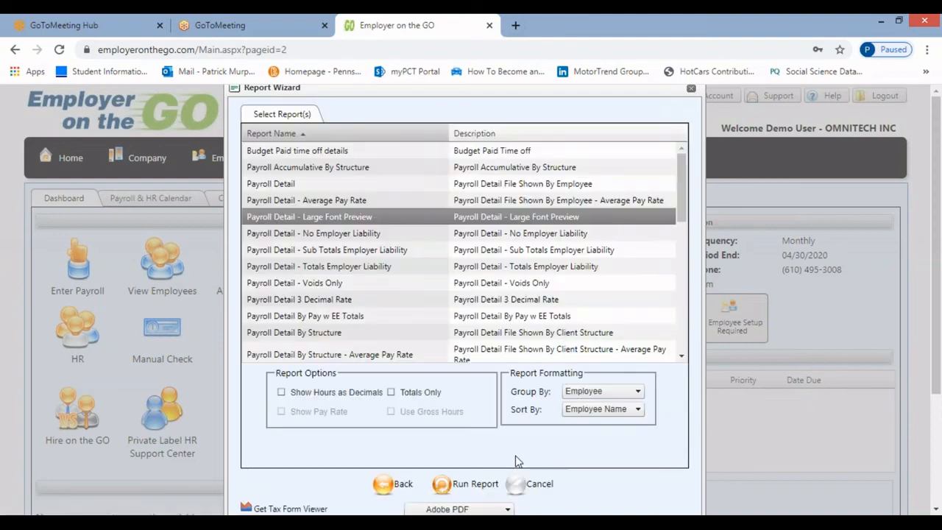
pyautogui.click(475, 484)
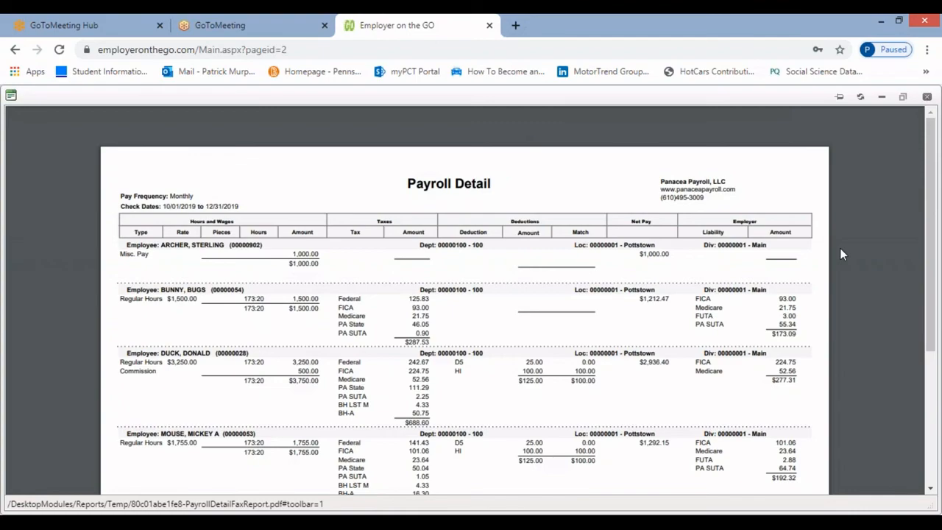
# - Scroll the Q4 2019 PDF down to the Company Totals for 4 employees
pyautogui.scroll(-3)
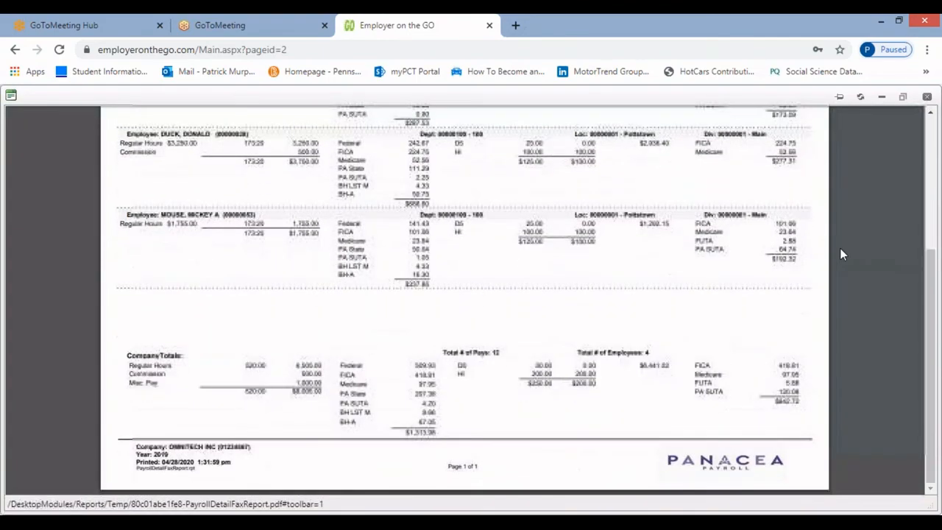